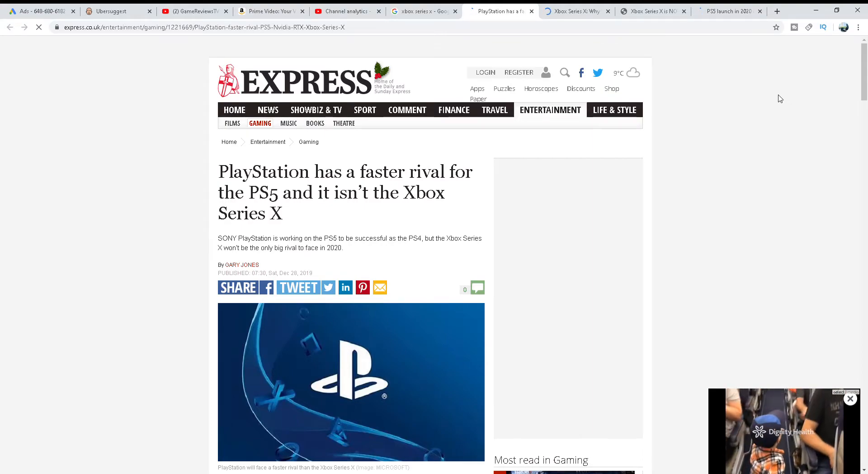
mouse_move(767, 142)
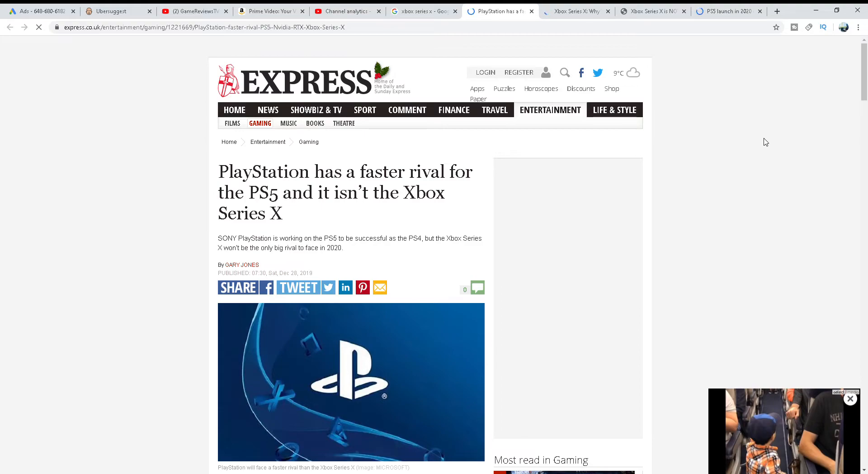
scroll("down", 3)
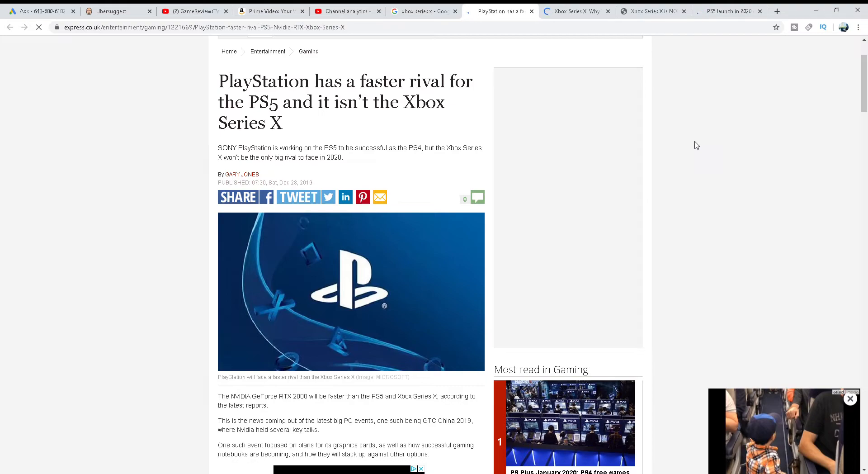
scroll("down", 3)
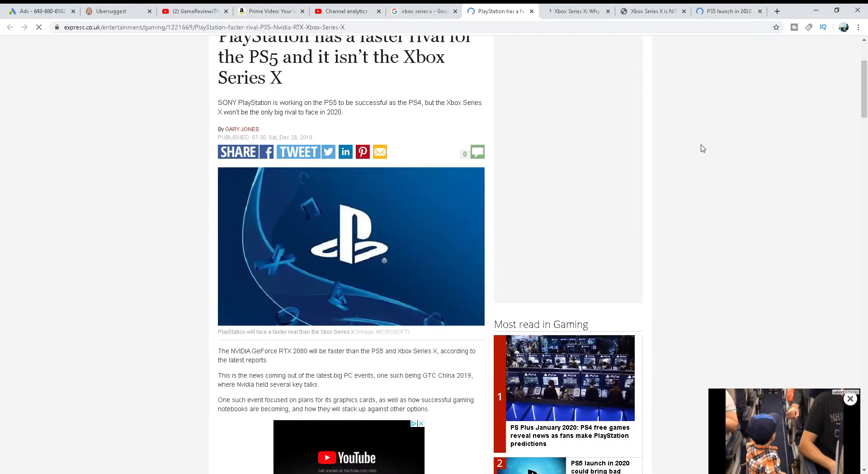
scroll("up", 3)
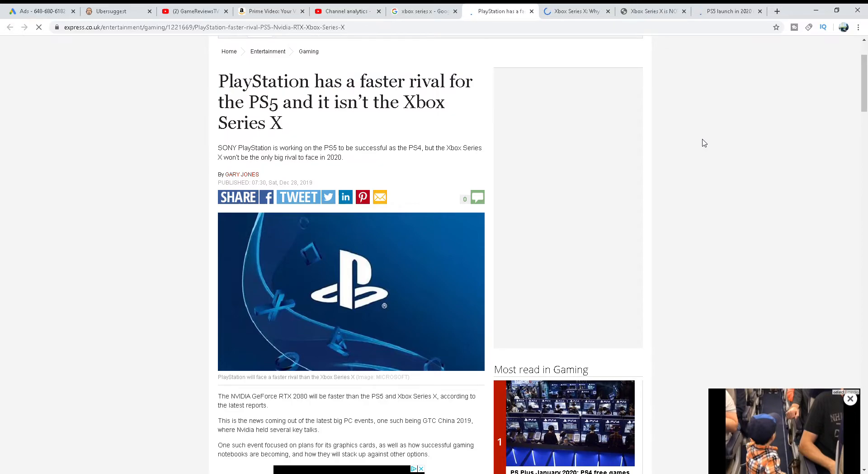
mouse_move(723, 159)
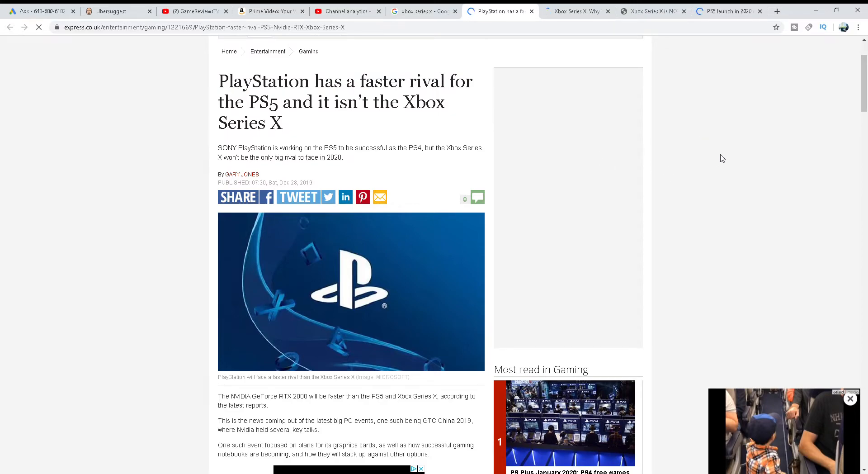
mouse_move(685, 171)
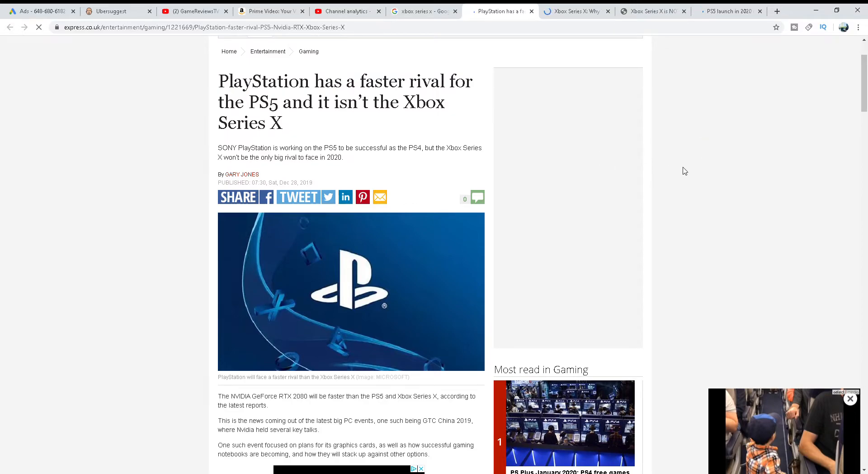
mouse_move(731, 165)
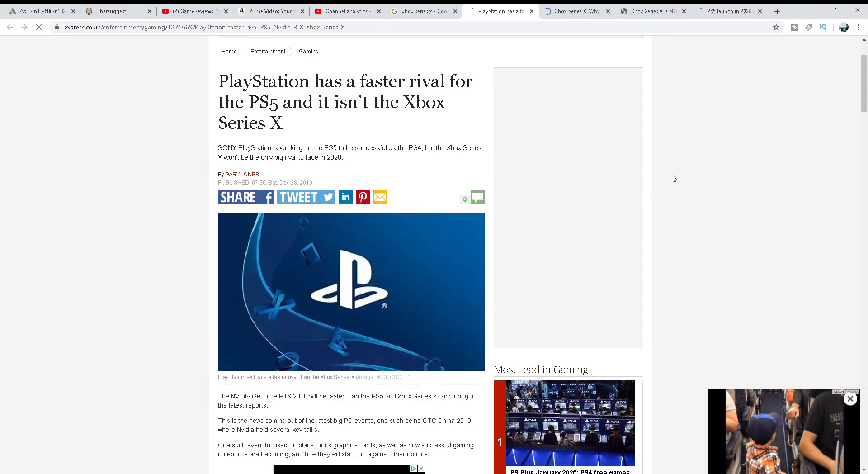
scroll("down", 3)
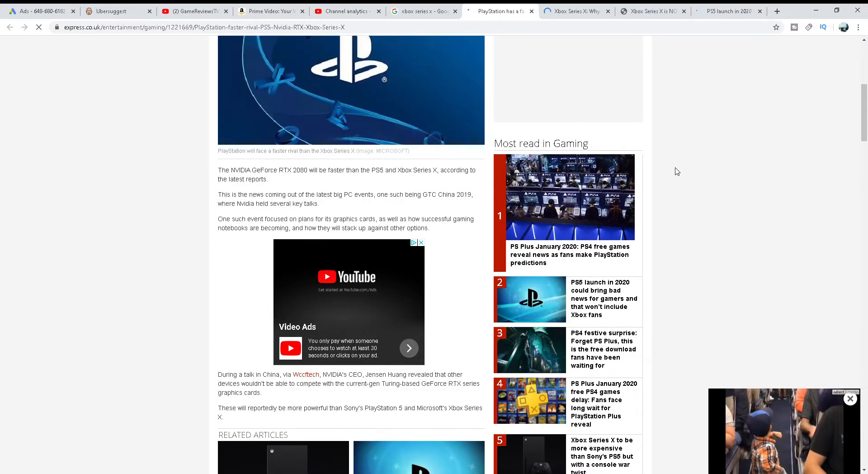
mouse_move(690, 177)
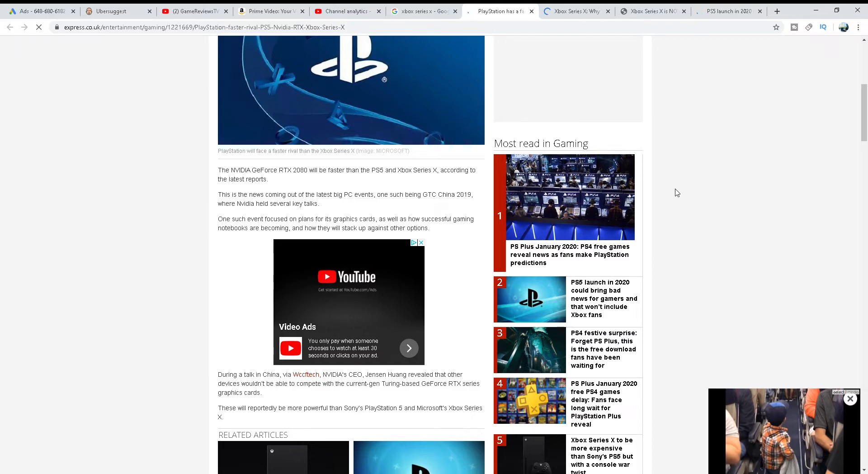
mouse_move(656, 186)
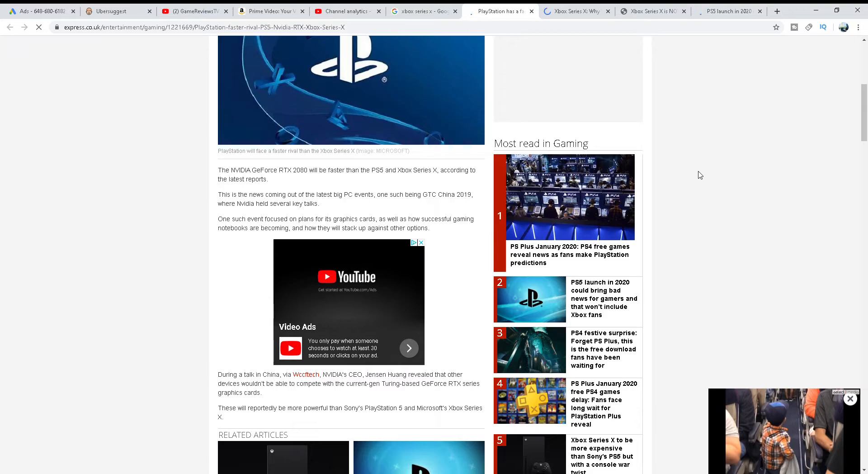
scroll("down", 3)
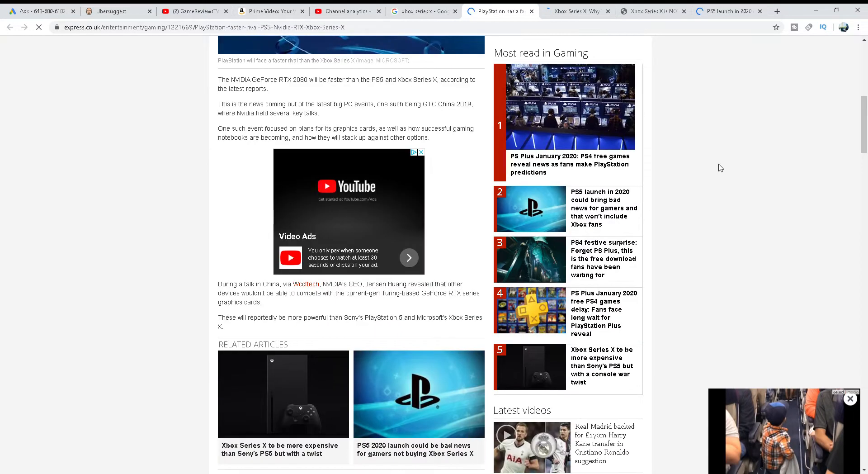
mouse_move(746, 165)
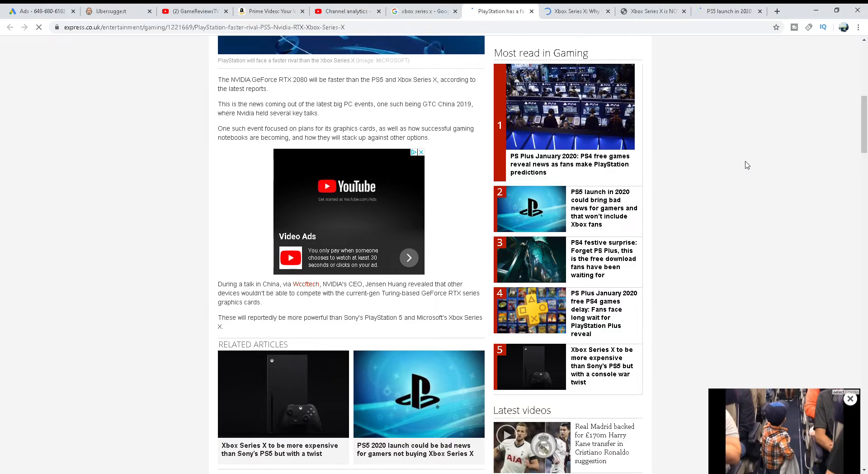
mouse_move(737, 206)
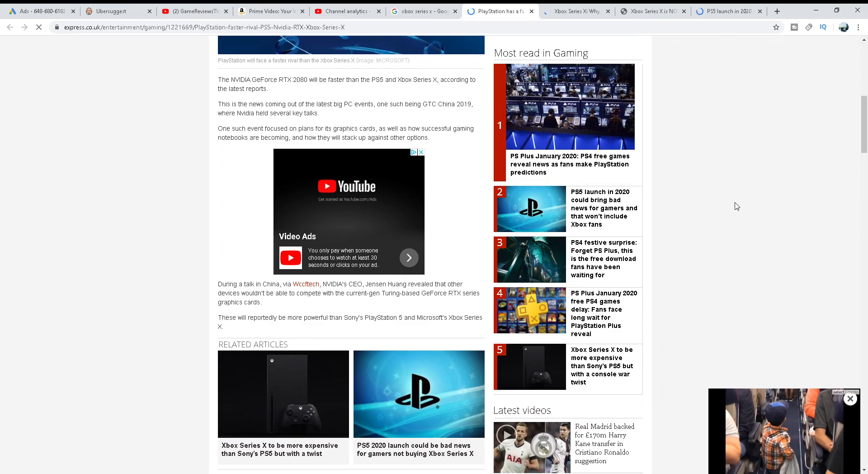
mouse_move(721, 197)
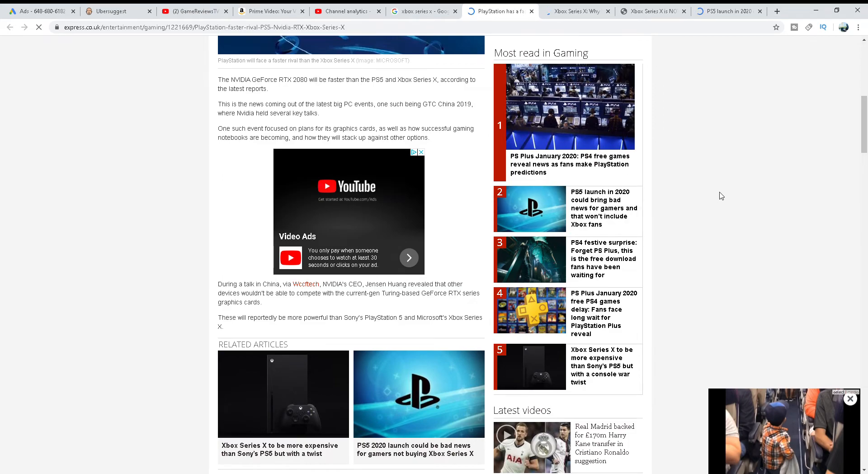
scroll("down", 3)
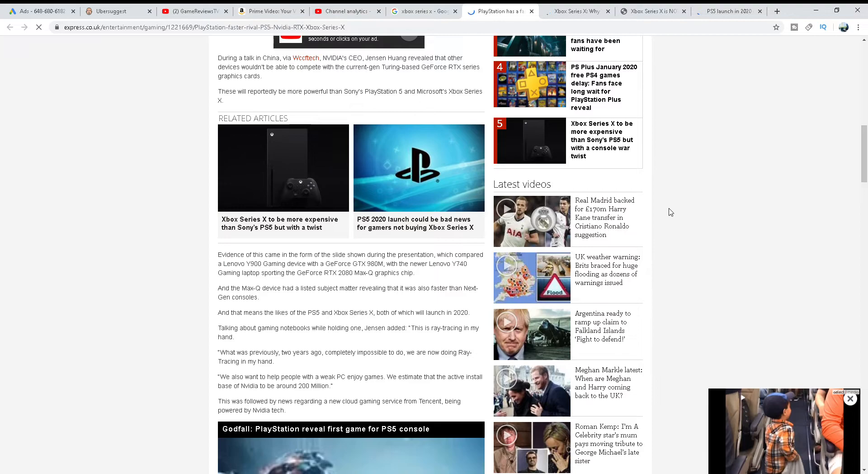
mouse_move(716, 178)
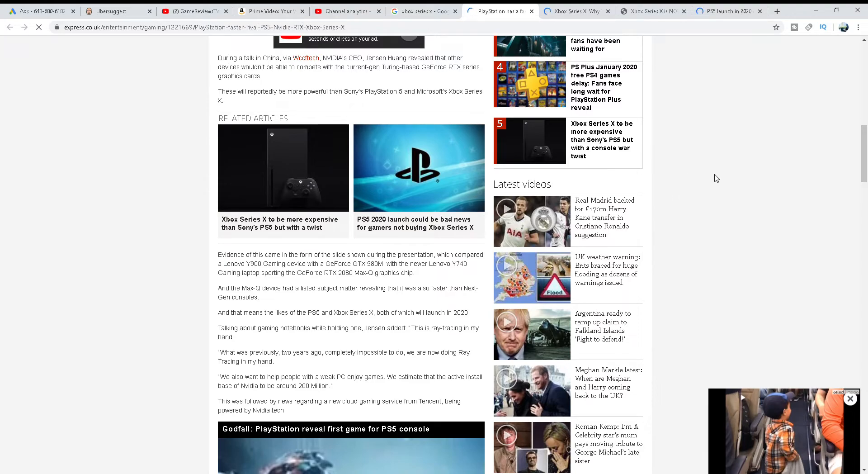
mouse_move(753, 183)
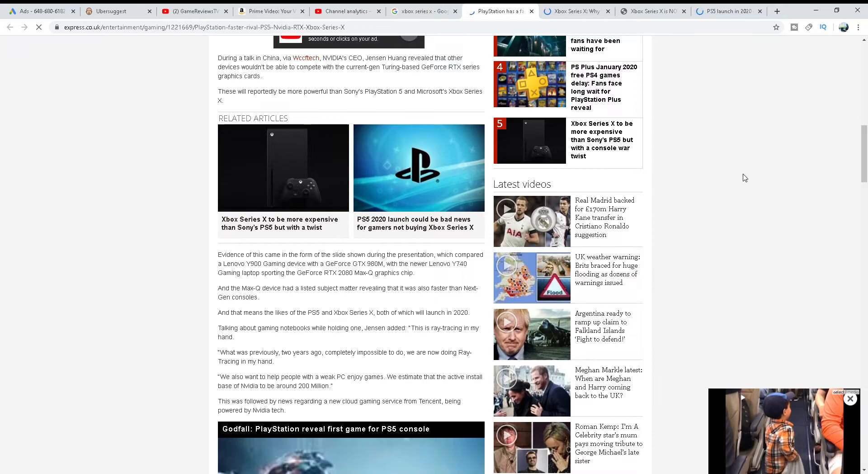
mouse_move(744, 226)
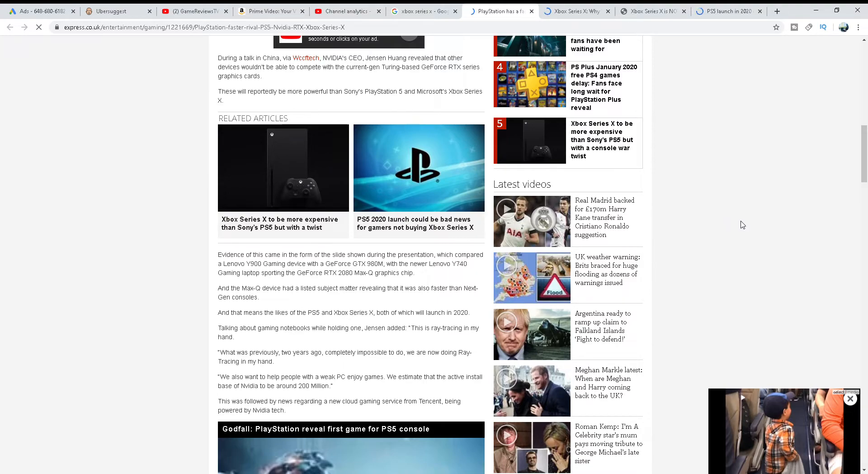
mouse_move(784, 254)
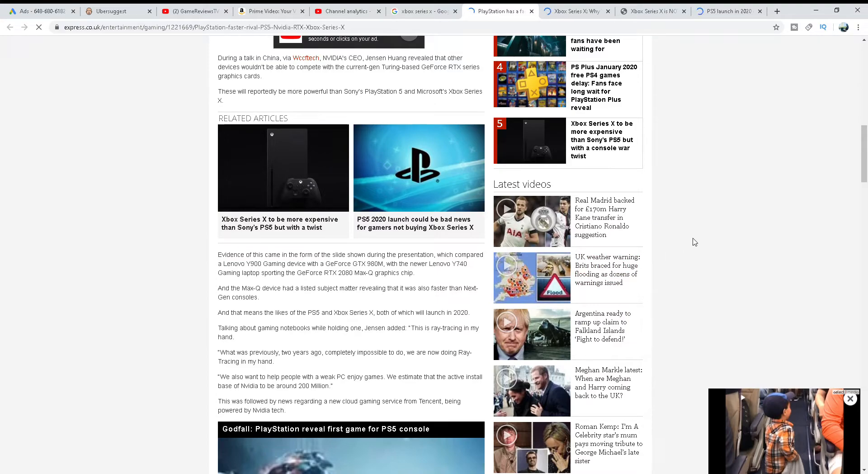
scroll("down", 3)
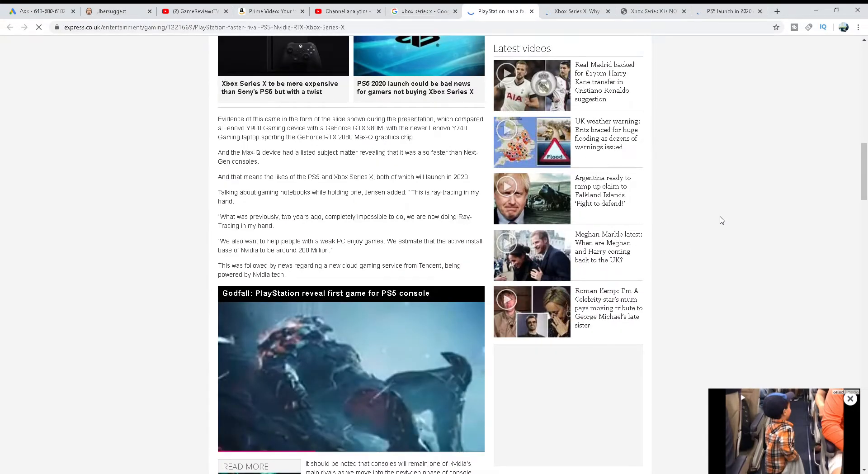
scroll("up", 3)
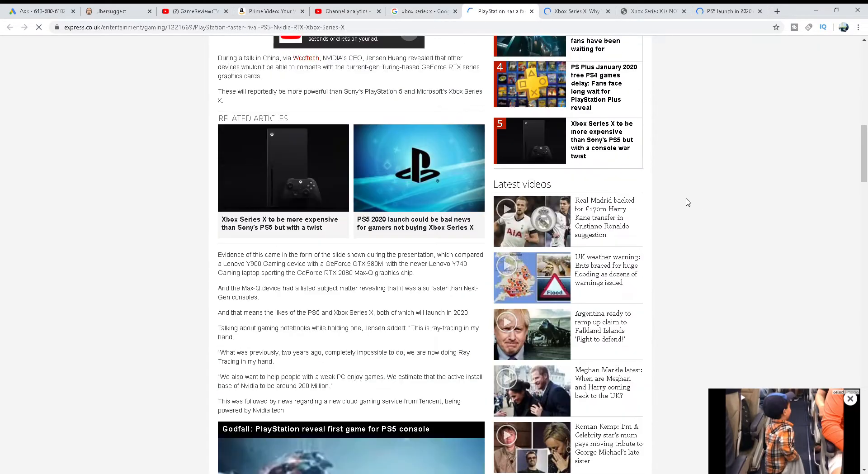
scroll("down", 3)
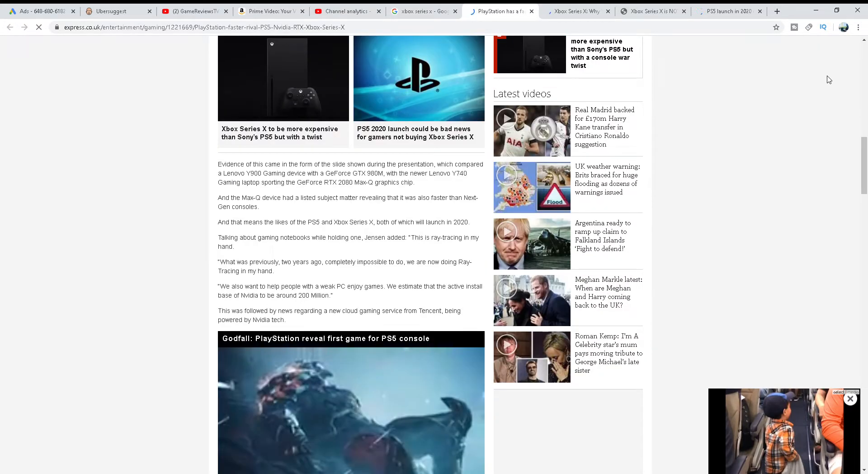